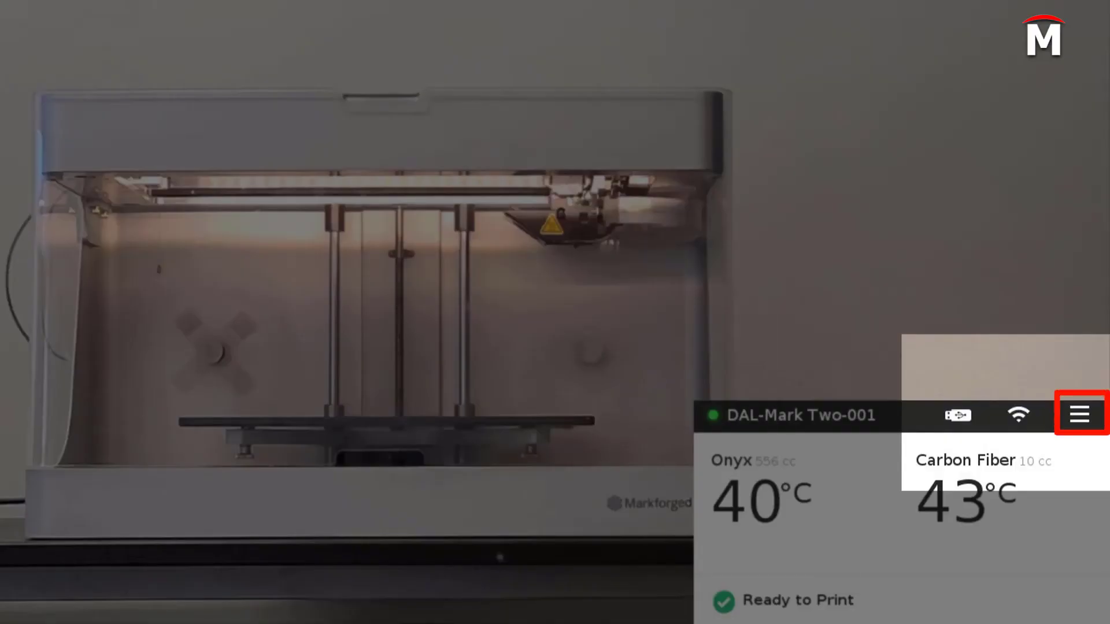
- Open the printer's main menu to reach the Utilities options
click(1079, 415)
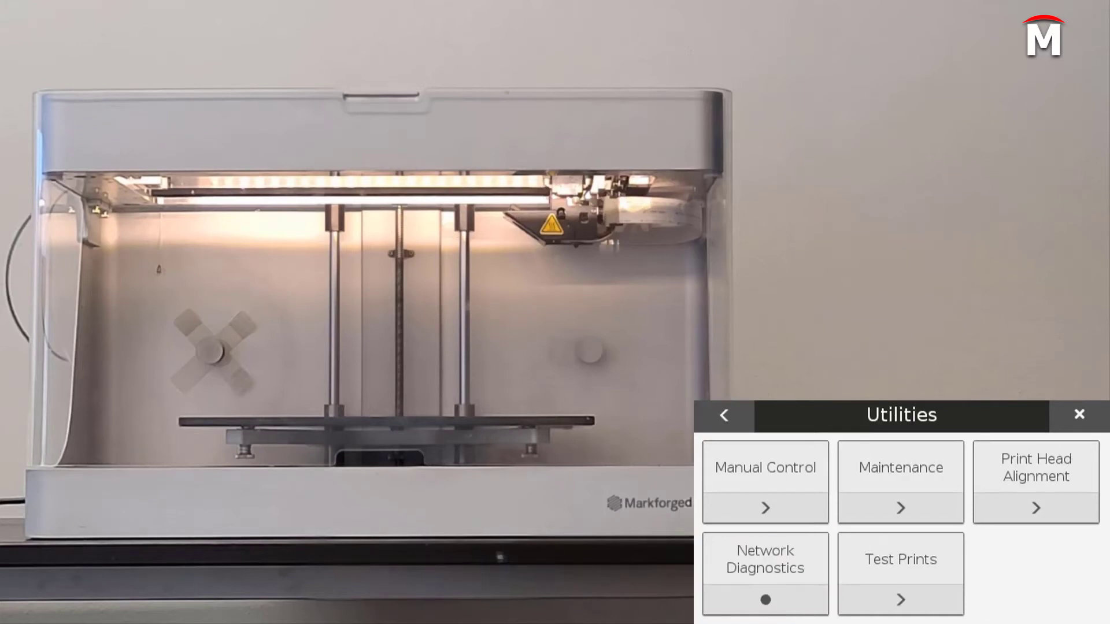